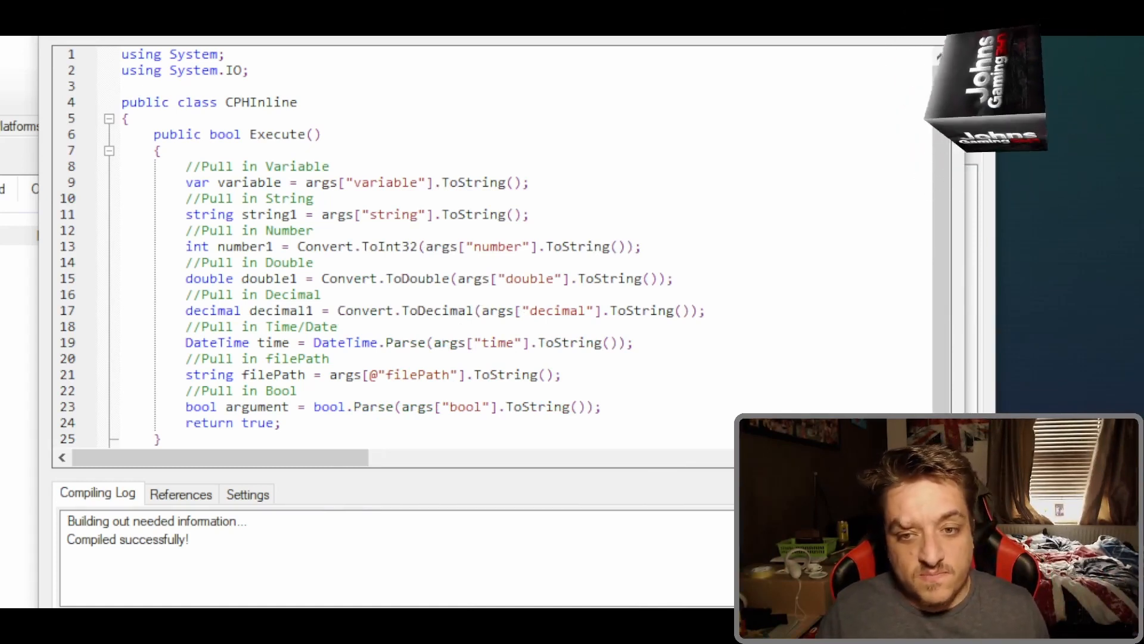
click(347, 214)
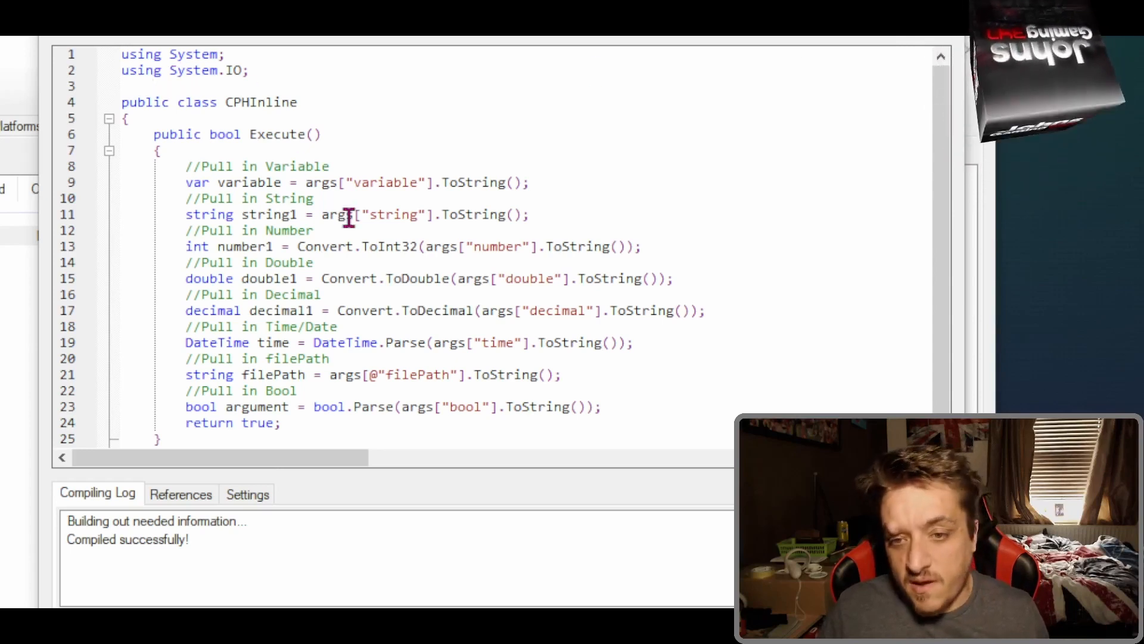
scroll(down, 3)
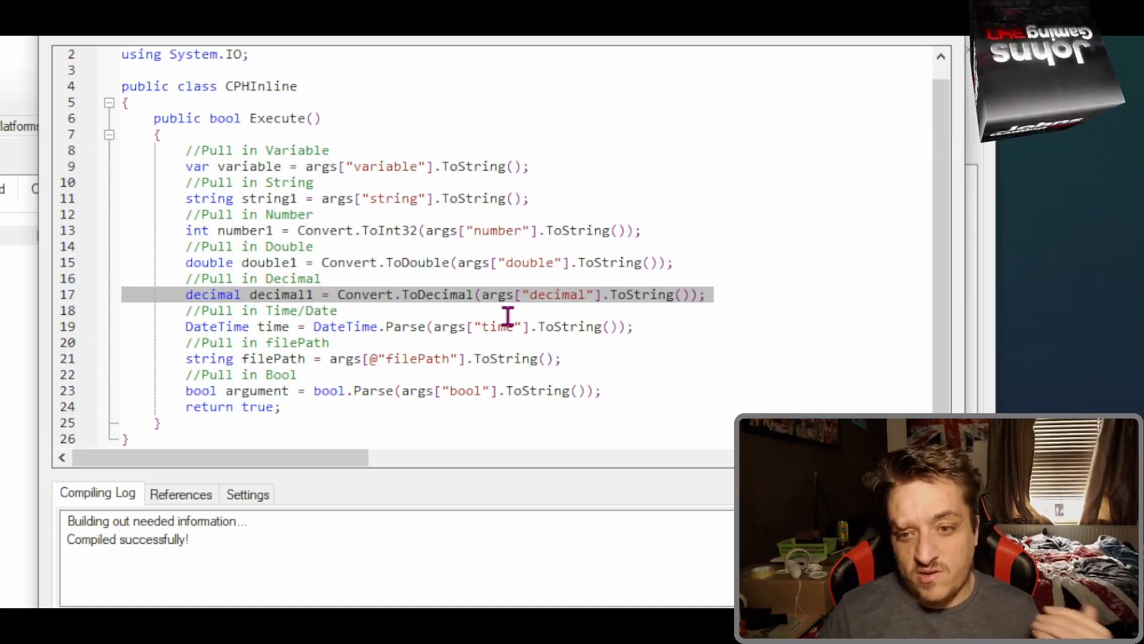
mouse_move(510, 306)
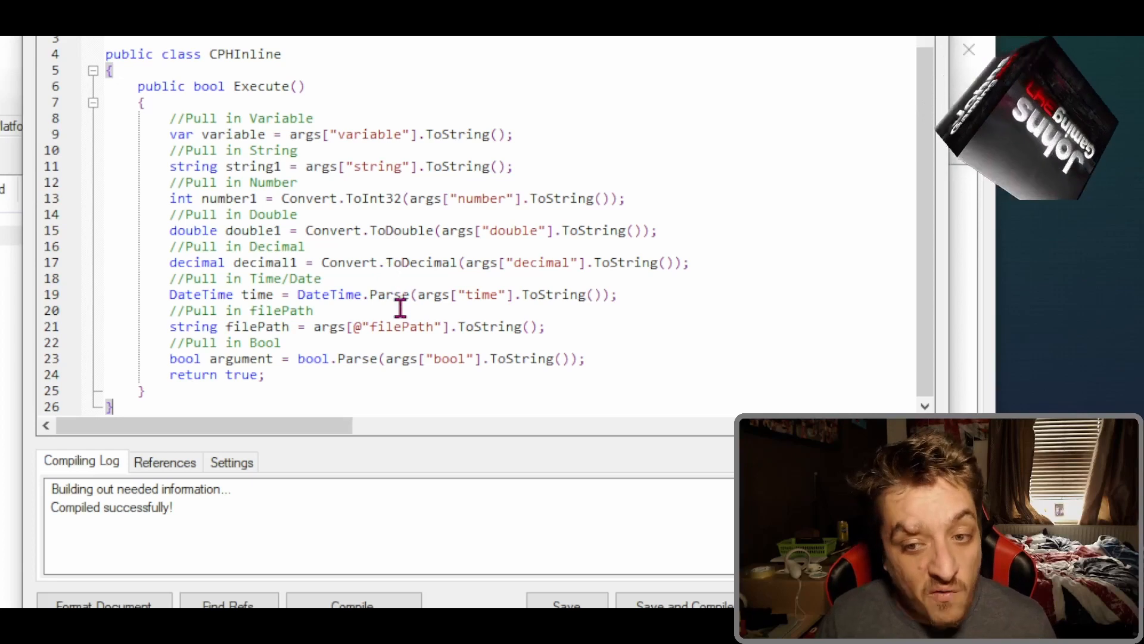
mouse_move(478, 348)
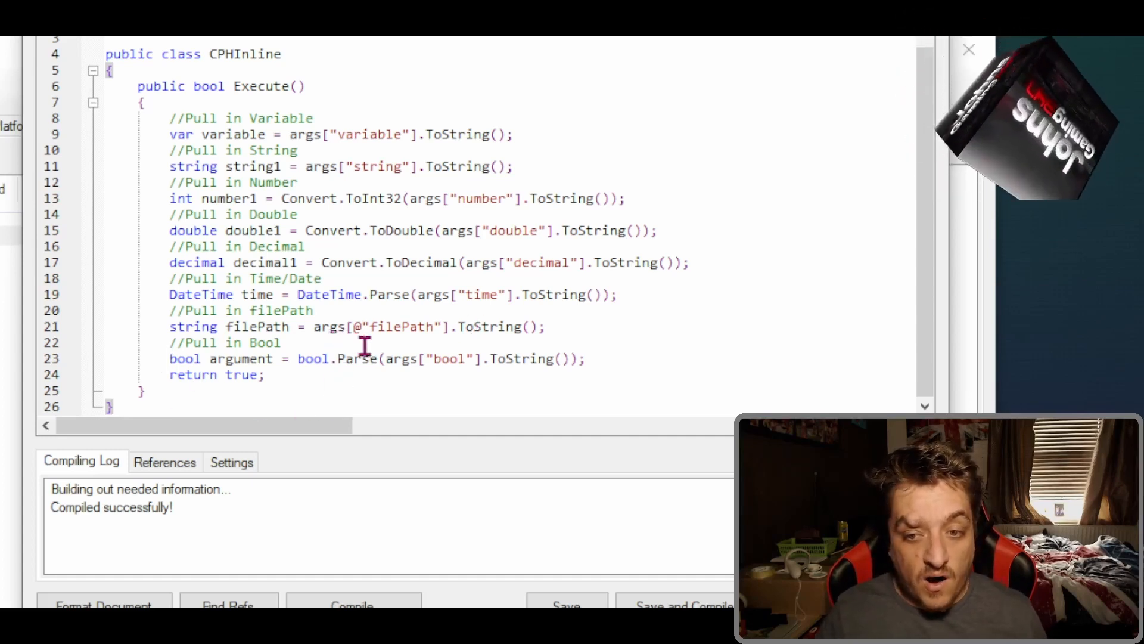
mouse_move(354, 335)
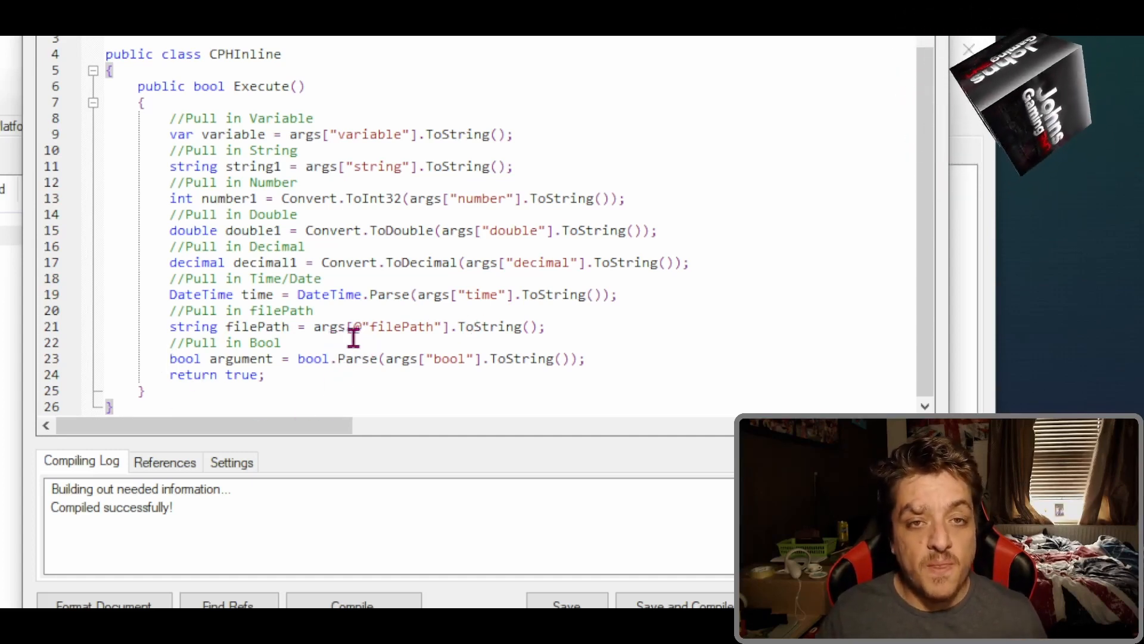